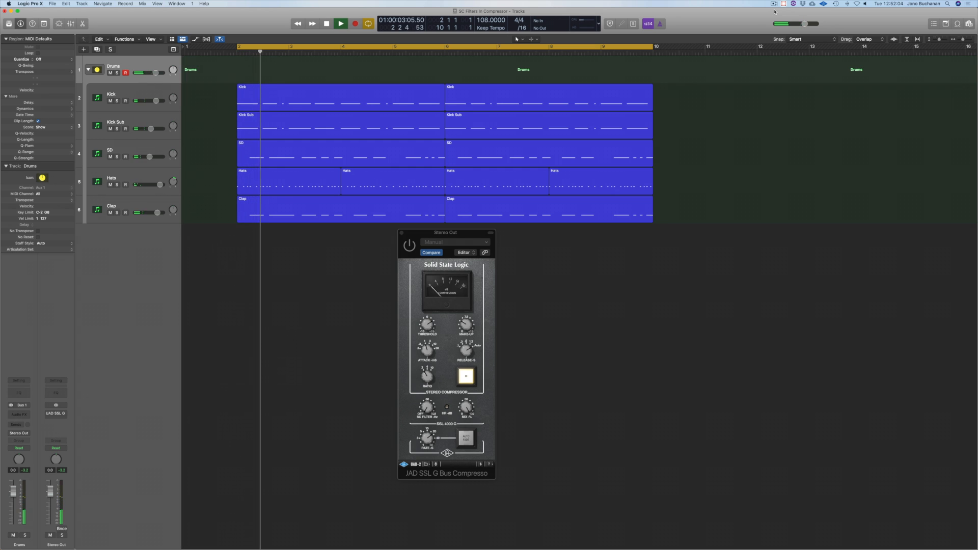
# Step: Toggle playback of the drum tracks heard through the JAD SSL G Bus Compressor
pyautogui.click(340, 22)
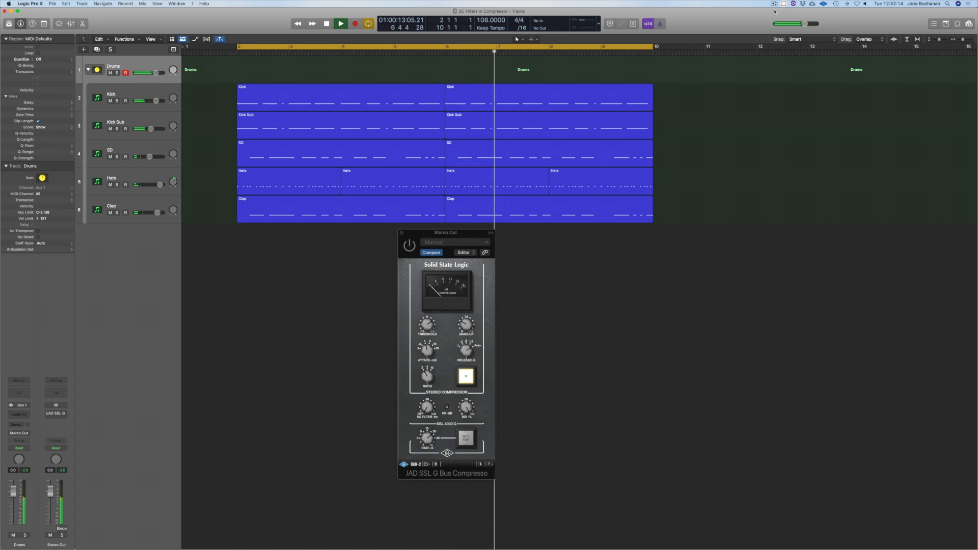
pyautogui.click(340, 23)
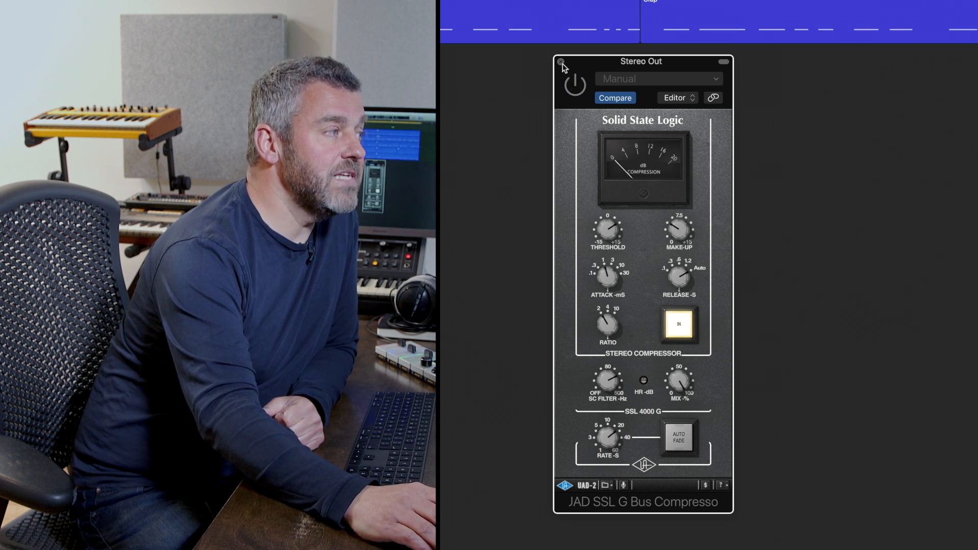
# Step: Close the JAD SSL G Bus Compressor plug-in window
pyautogui.click(560, 61)
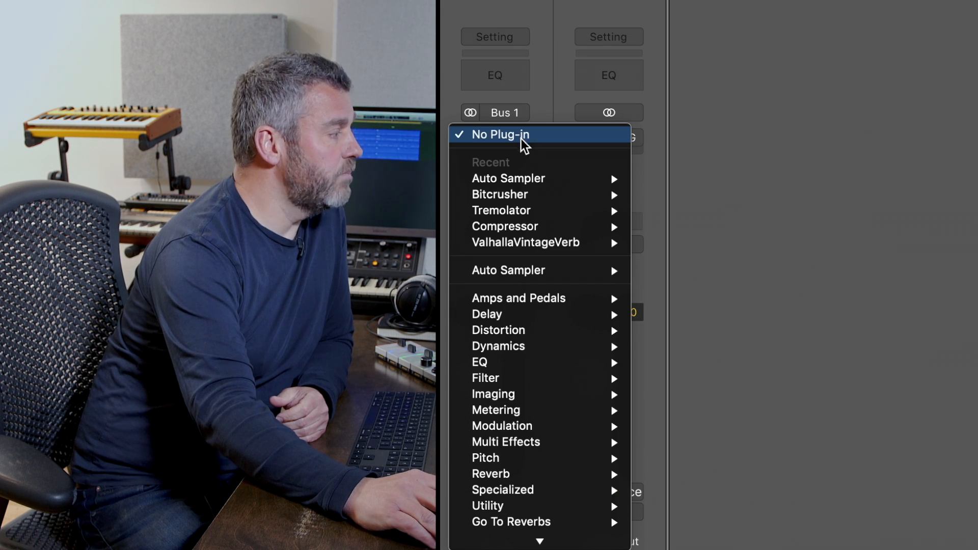
# Step: Insert Logic's Dynamics > Compressor on the Drums channel strip at default settings
pyautogui.click(501, 134)
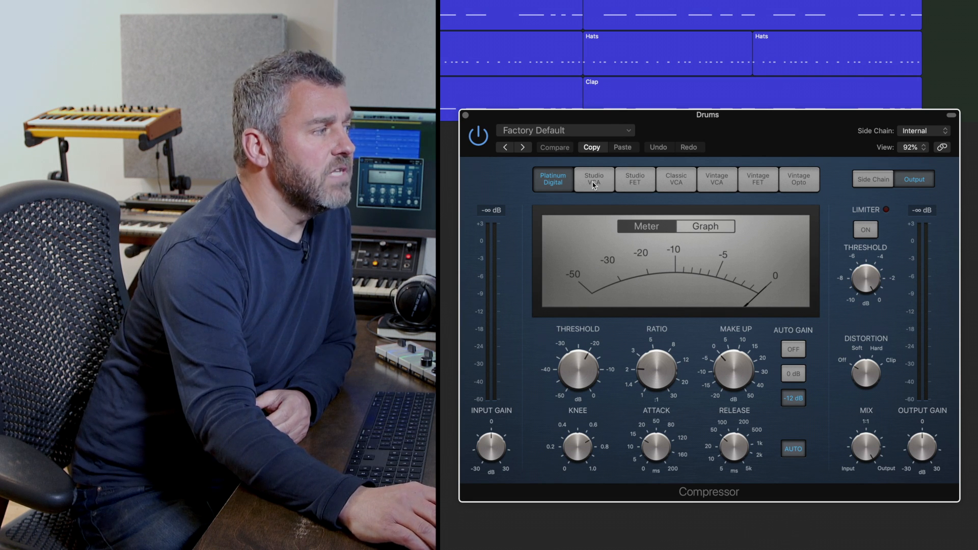
# Step: Select the Studio VCA circuit model in the Drums Compressor
pyautogui.click(592, 179)
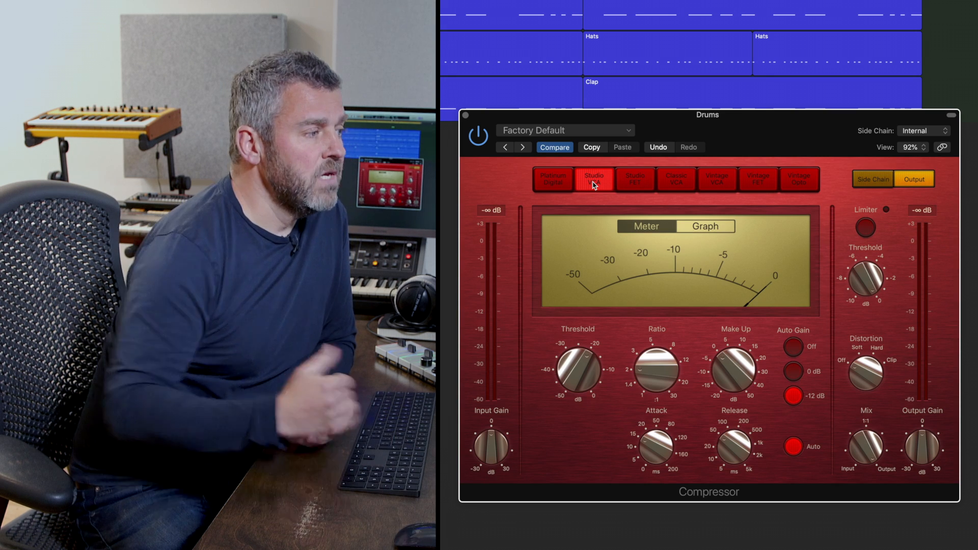
pyautogui.click(793, 346)
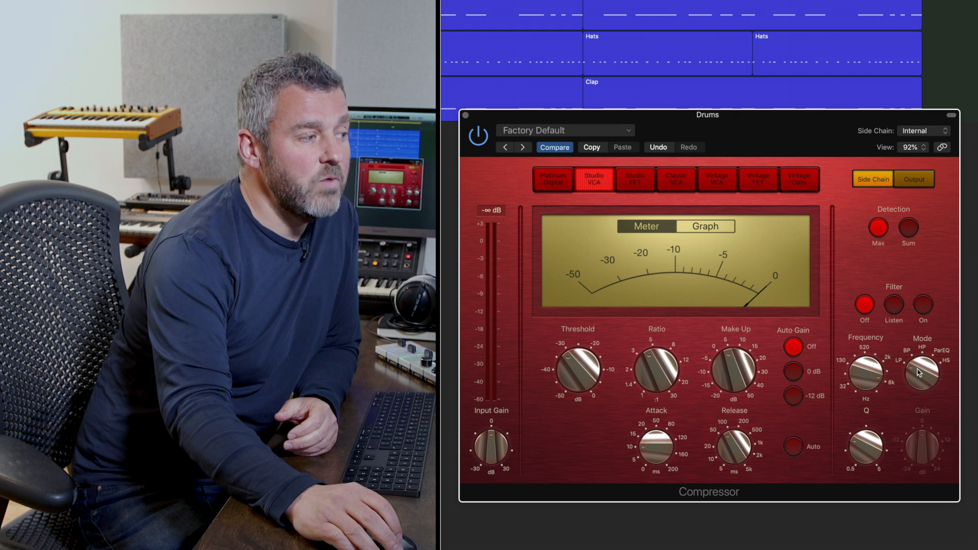
pyautogui.moveTo(915, 515)
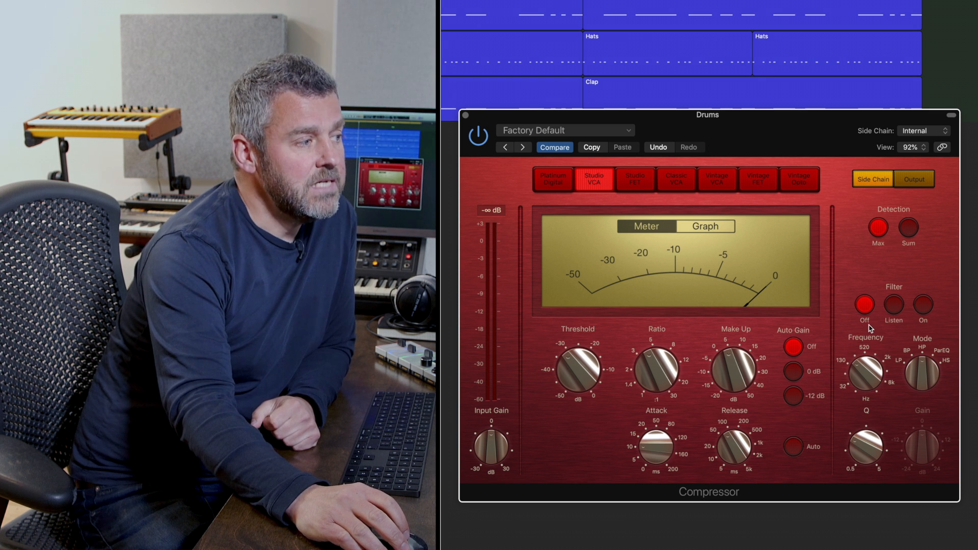
pyautogui.click(922, 306)
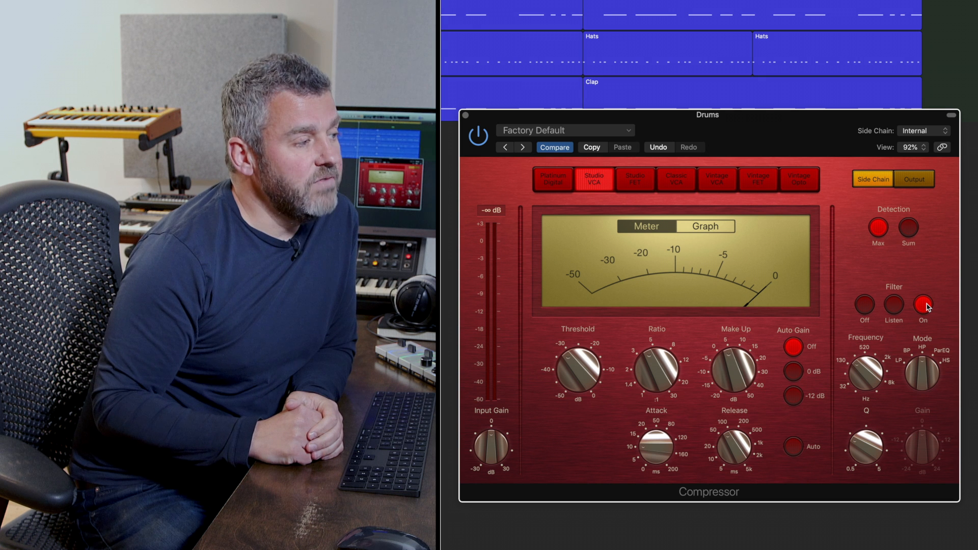
# Step: Audition the side-chain filter alone while sweeping toward 196 Hz, then bypass it
pyautogui.click(922, 305)
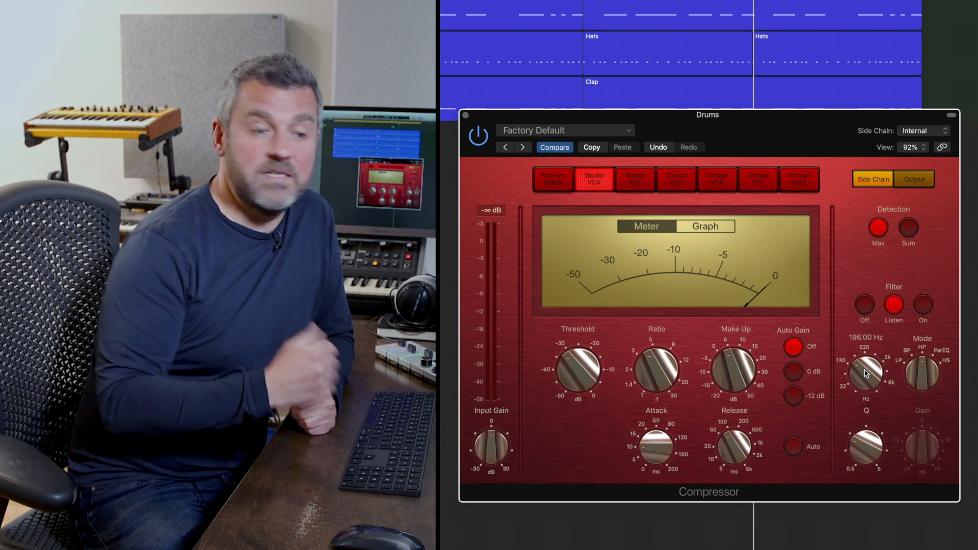
pyautogui.click(922, 307)
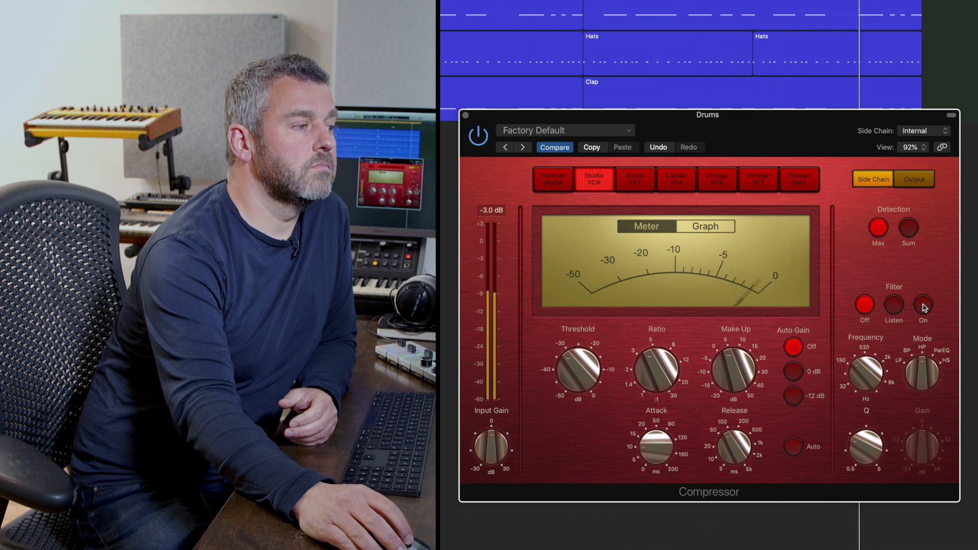
# Step: Re-enable the side-chain filter after comparing the unfiltered drum compression
pyautogui.click(922, 305)
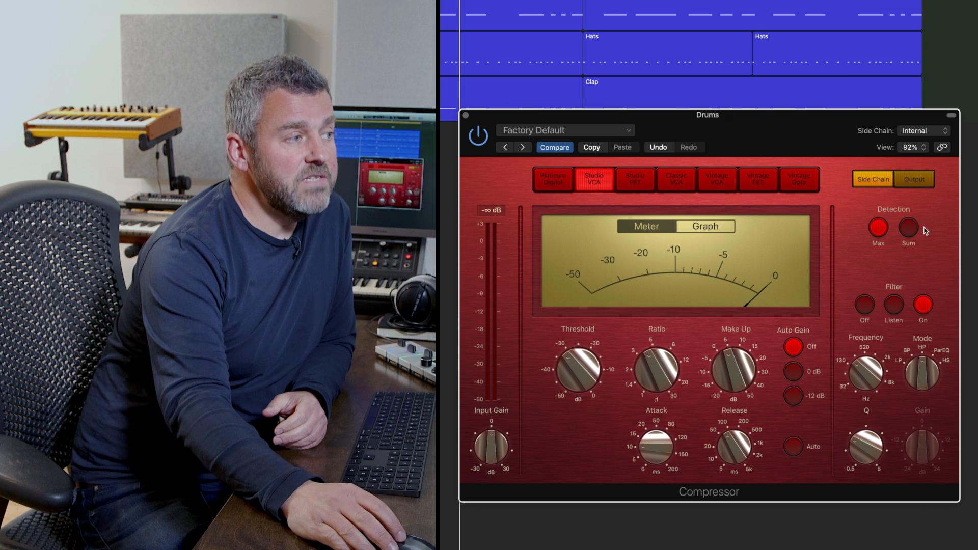
pyautogui.moveTo(914, 262)
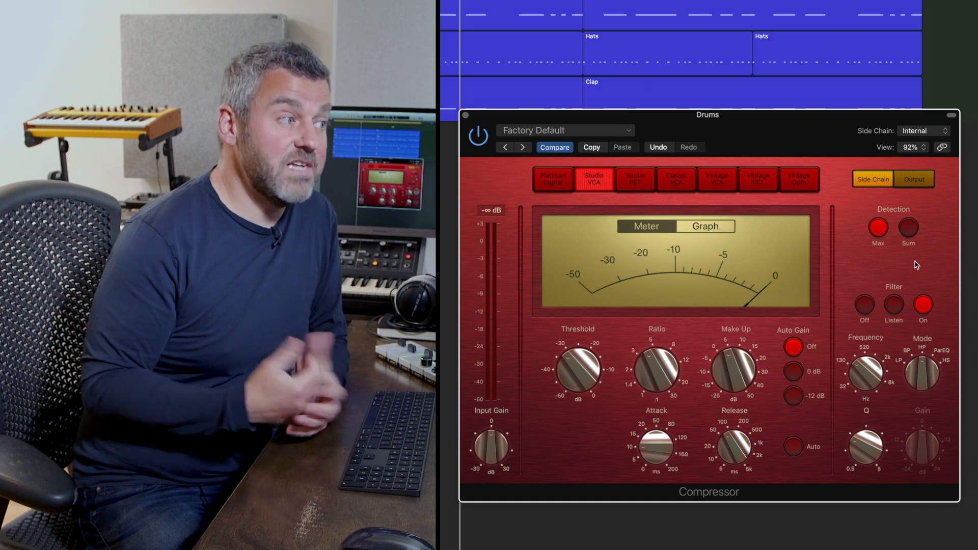
pyautogui.moveTo(892, 239)
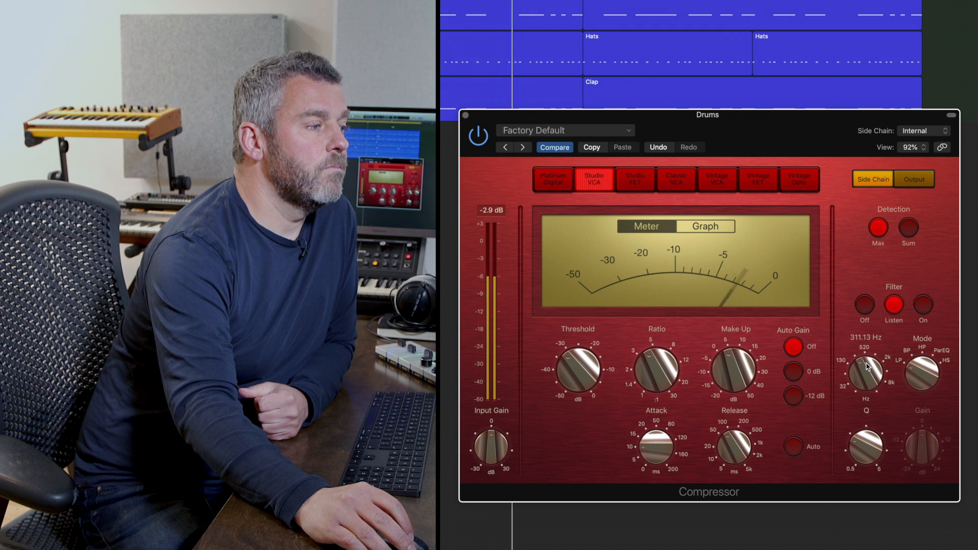
# Step: Switch the 311 Hz side-chain filter off for comparison, then back on
pyautogui.click(922, 306)
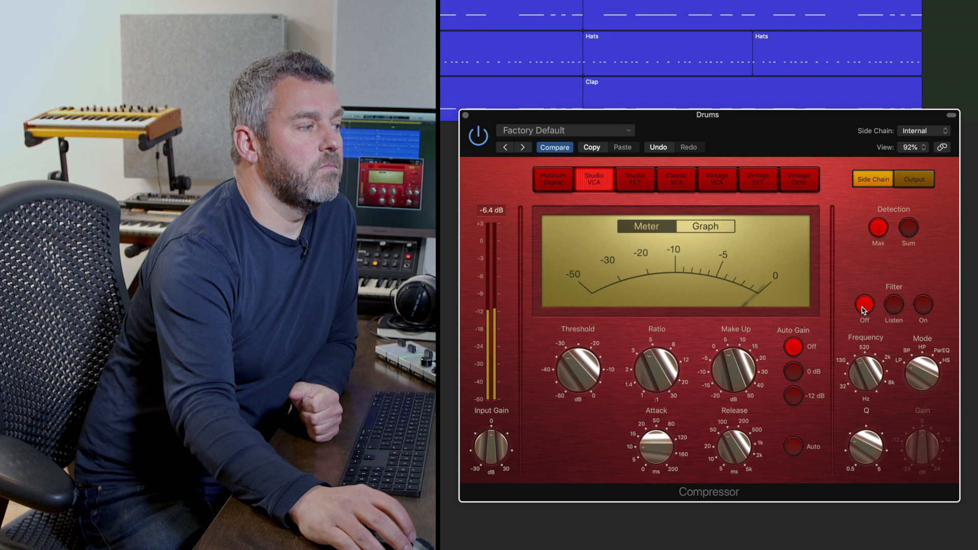
pyautogui.click(922, 306)
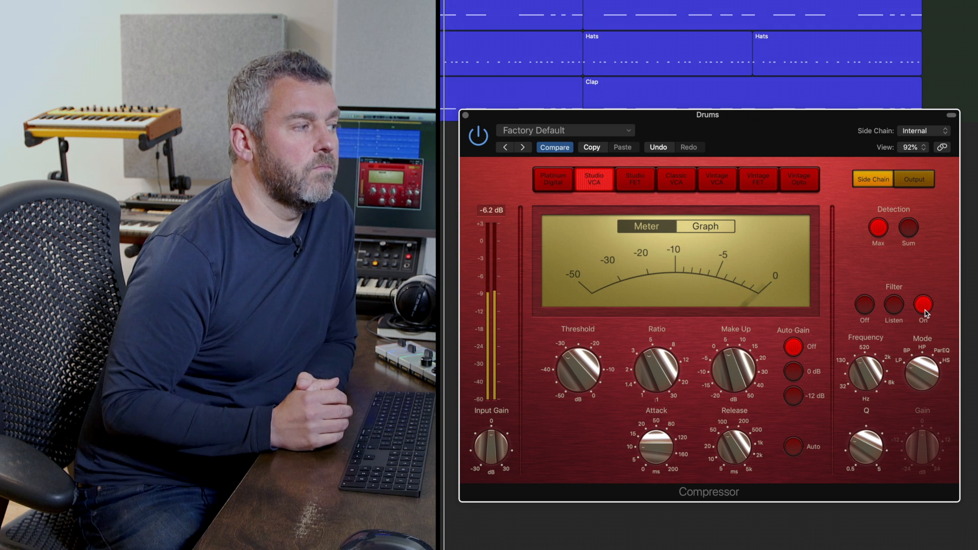